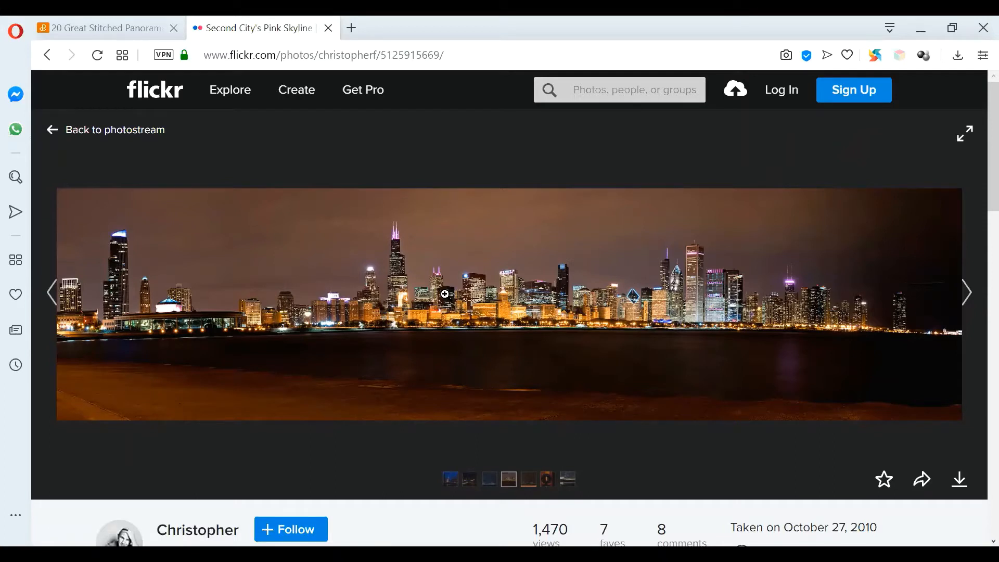
{"action": "mouse_move", "coordinate": [977, 303]}
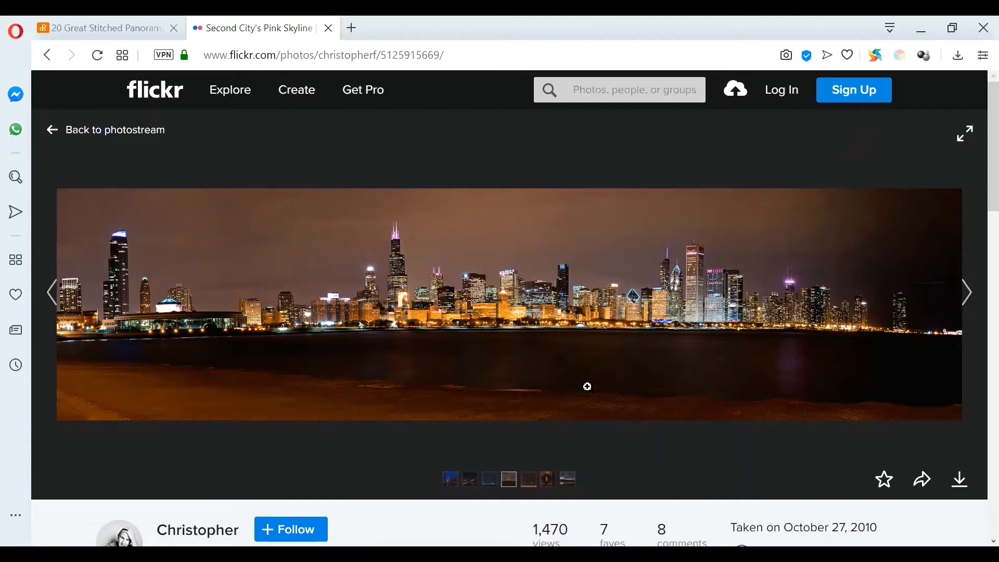
{"action": "mouse_move", "coordinate": [99, 351]}
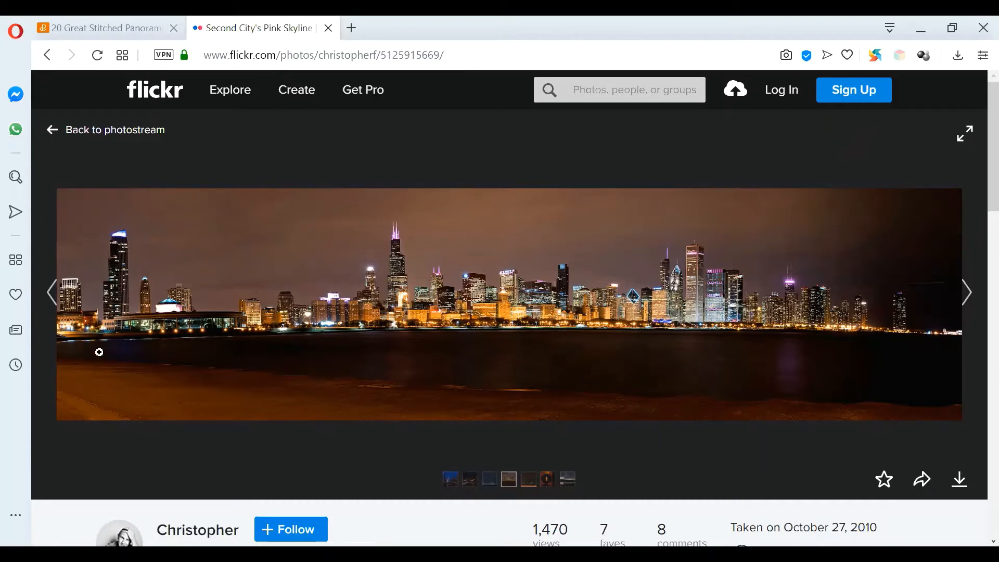
{"action": "mouse_move", "coordinate": [192, 216]}
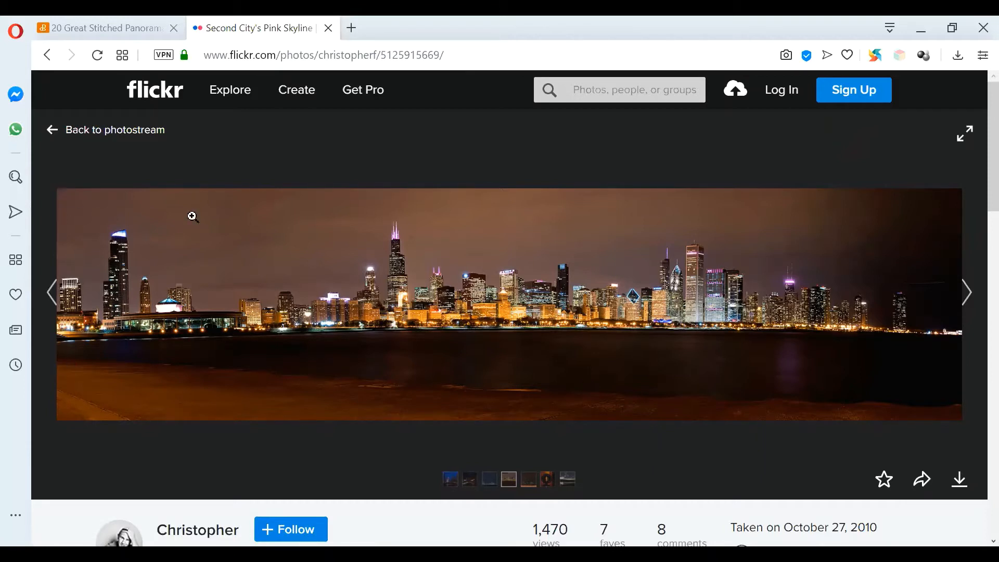
{"action": "mouse_move", "coordinate": [104, 198]}
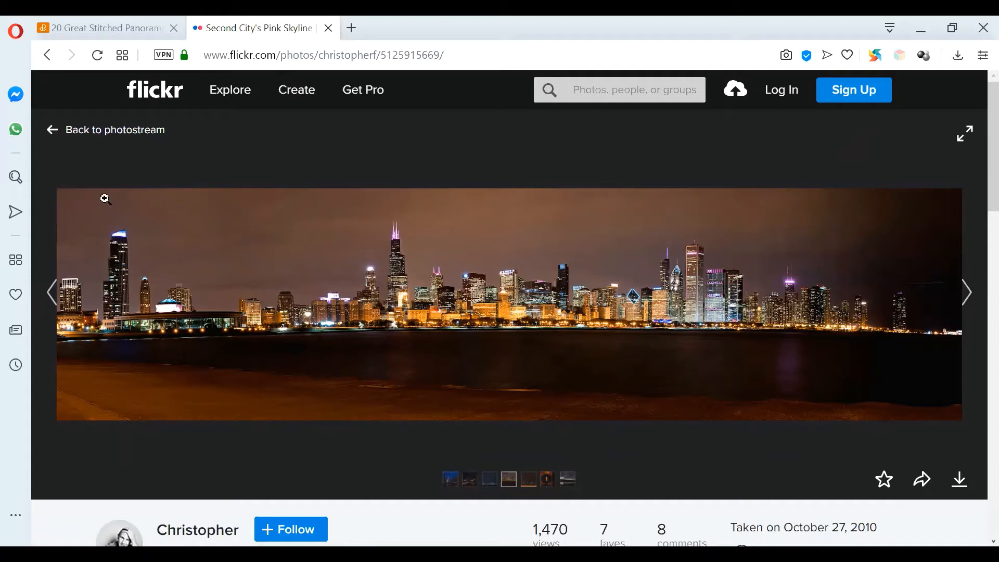
{"action": "mouse_move", "coordinate": [235, 190]}
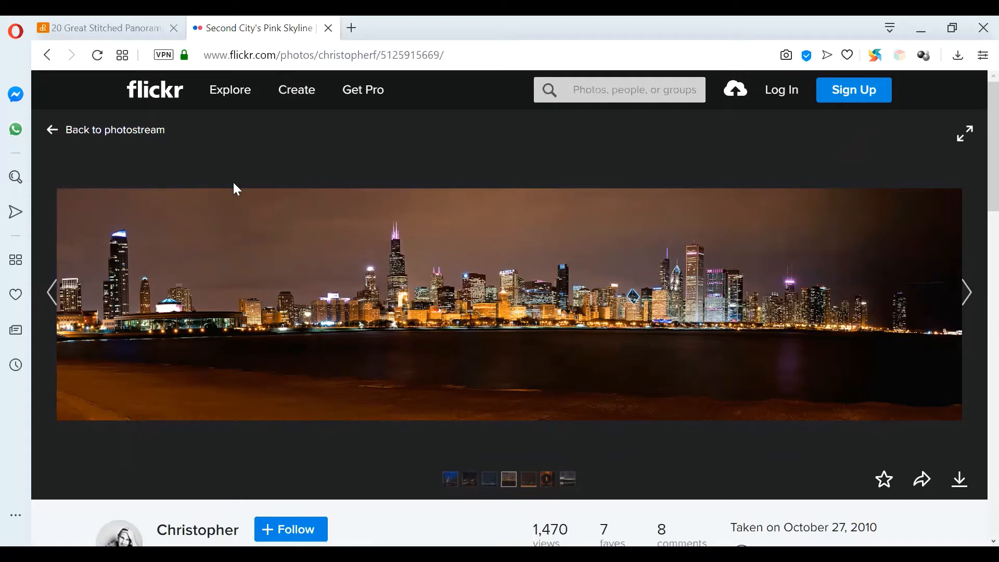
{"action": "mouse_move", "coordinate": [334, 200]}
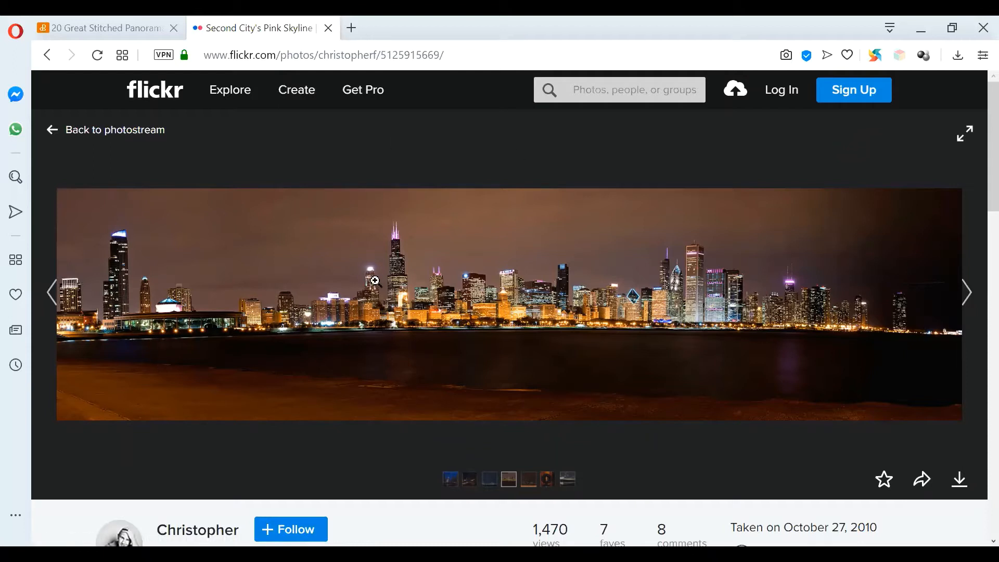
{"action": "mouse_move", "coordinate": [547, 249]}
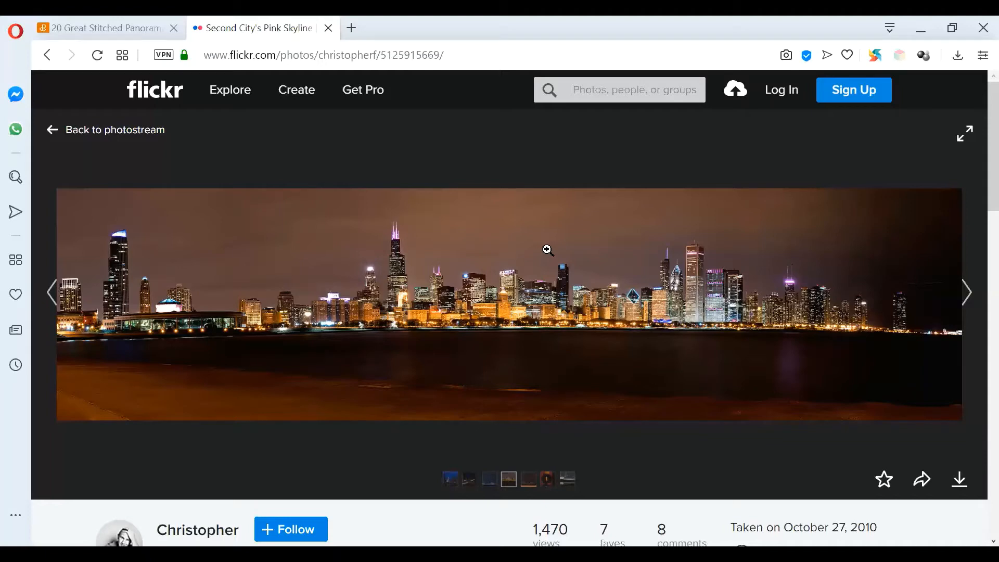
{"action": "mouse_move", "coordinate": [370, 30]}
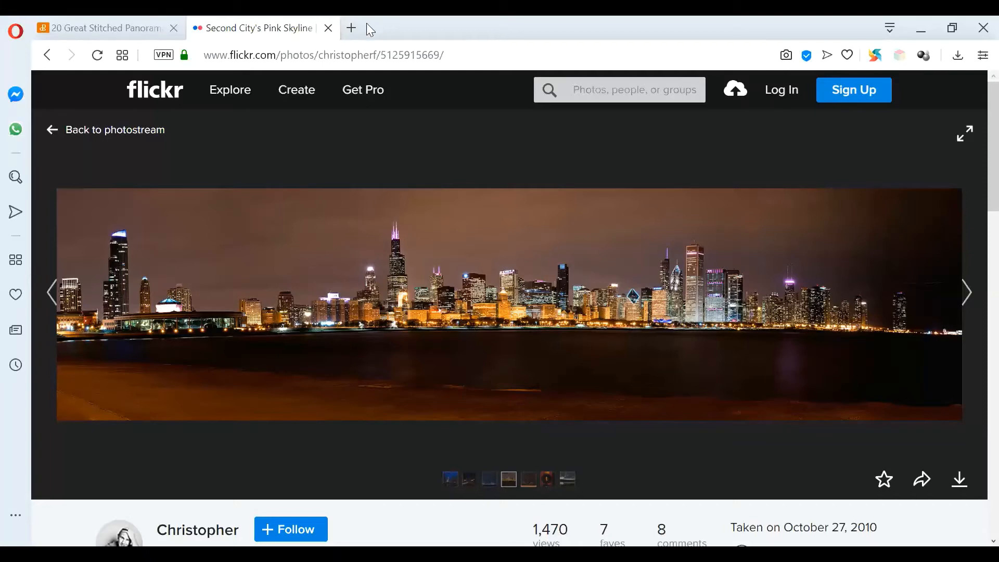
- Open a new tab and search for 'photosynth'
{"action": "left_click", "coordinate": [352, 28]}
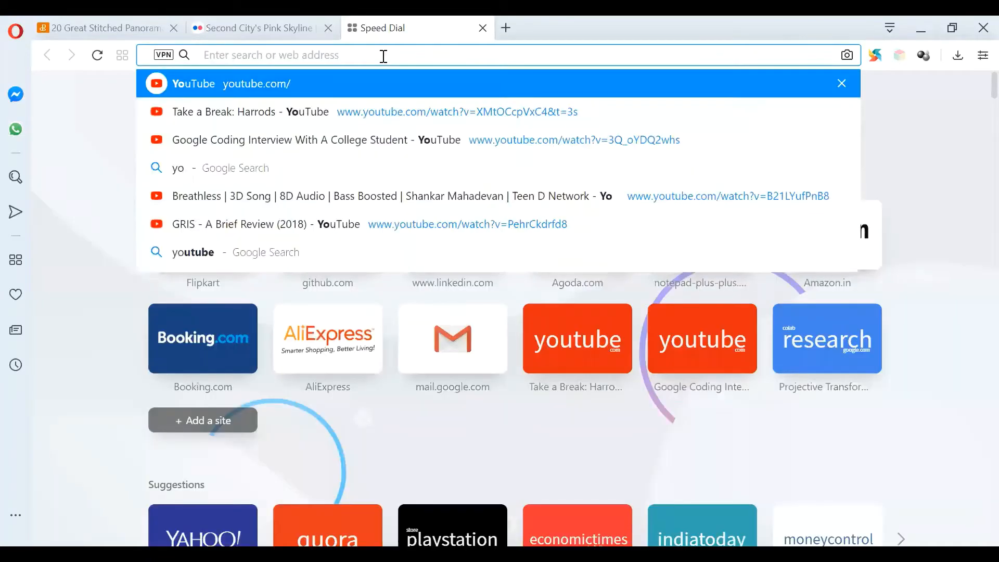
{"action": "type", "text": "photosynth"}
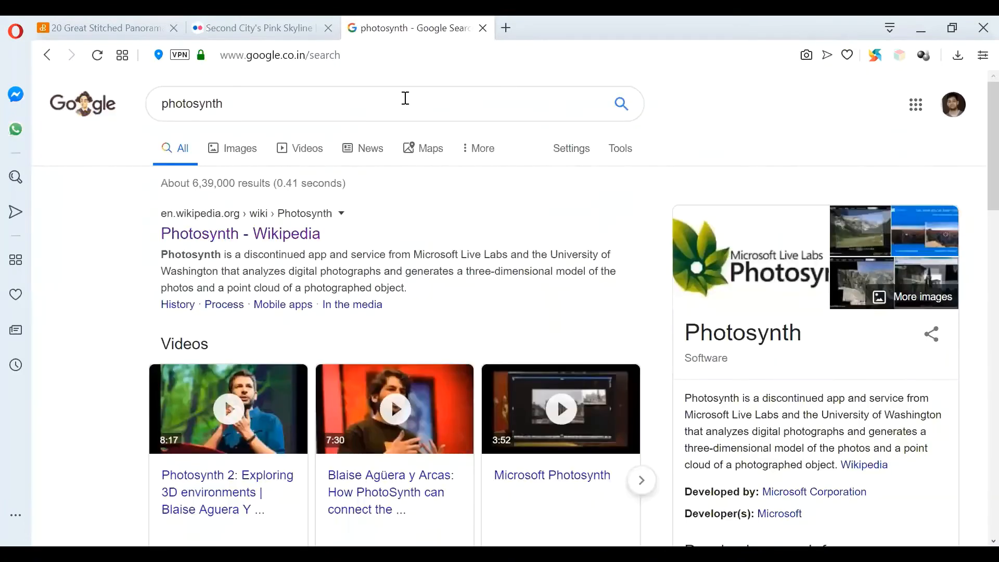
{"action": "mouse_move", "coordinate": [445, 287]}
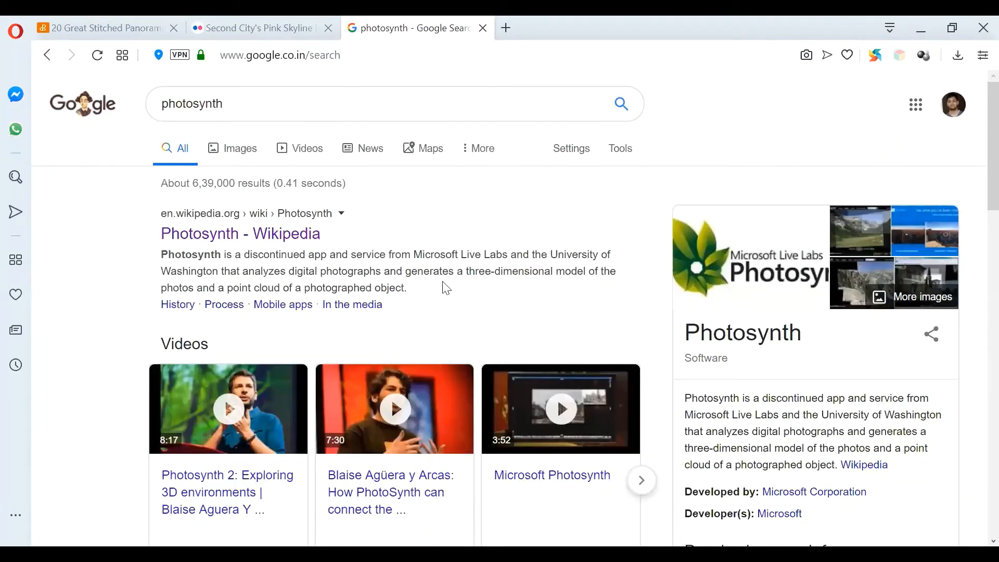
{"action": "mouse_move", "coordinate": [227, 491]}
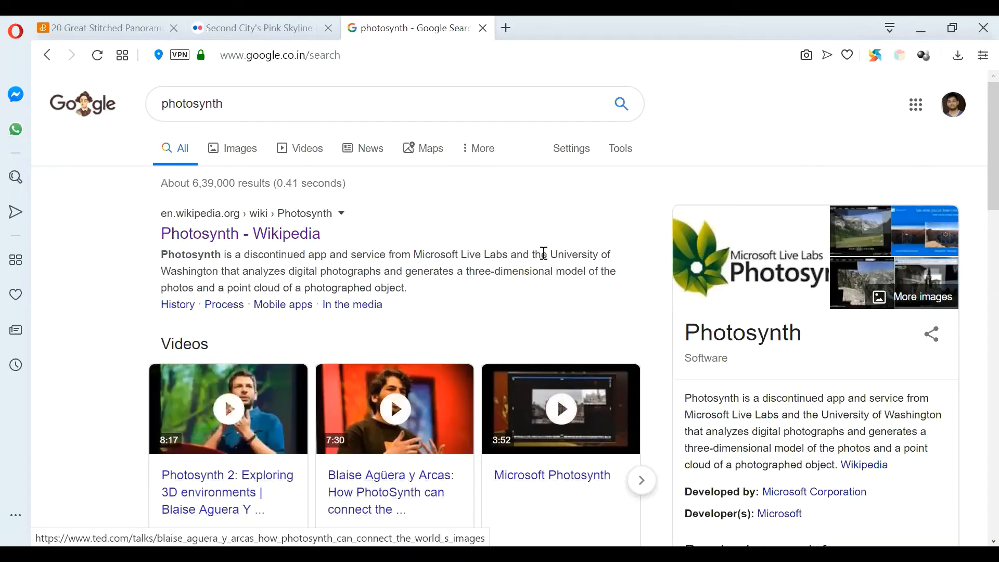
{"action": "mouse_move", "coordinate": [431, 284]}
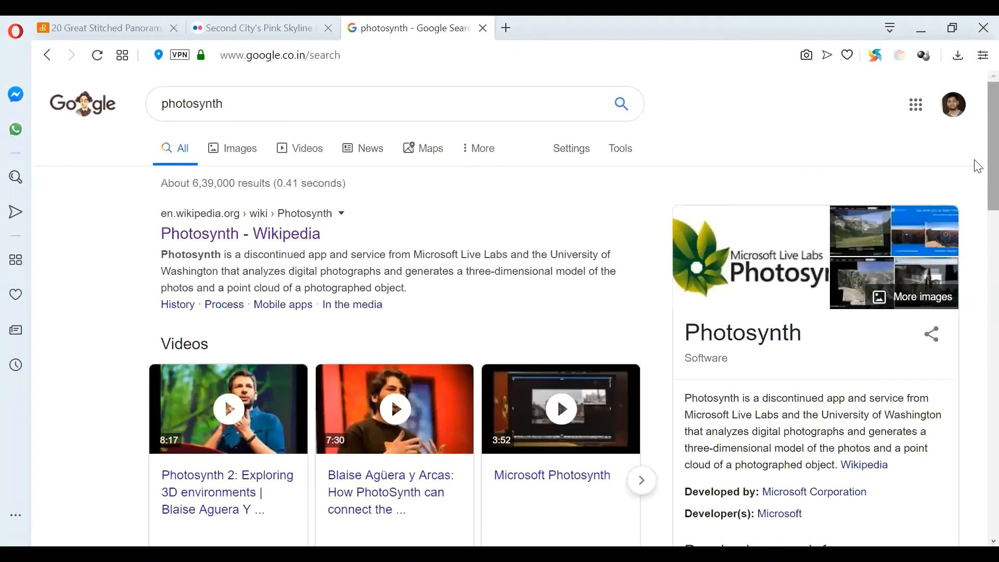
{"action": "mouse_move", "coordinate": [978, 131]}
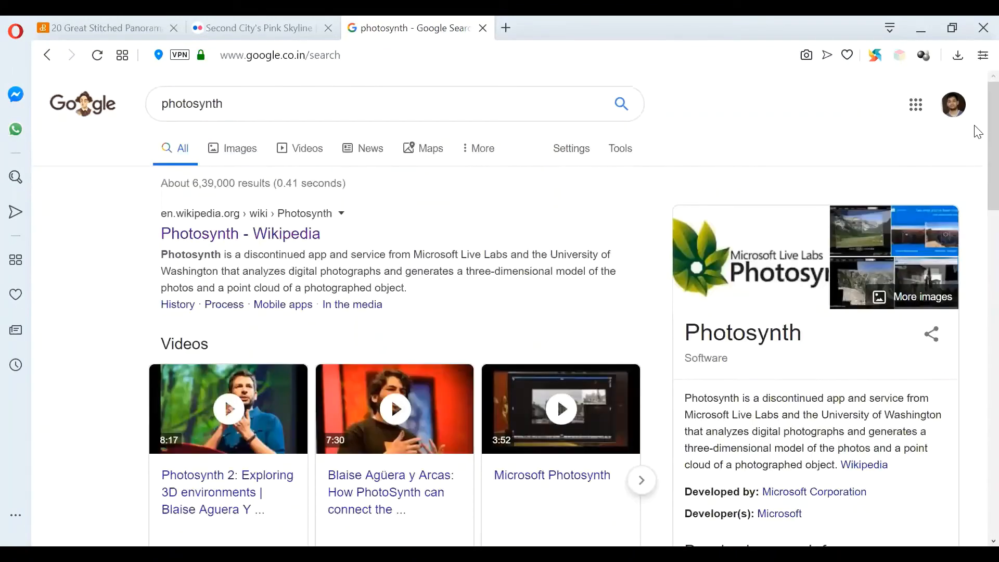
{"action": "mouse_move", "coordinate": [241, 148]}
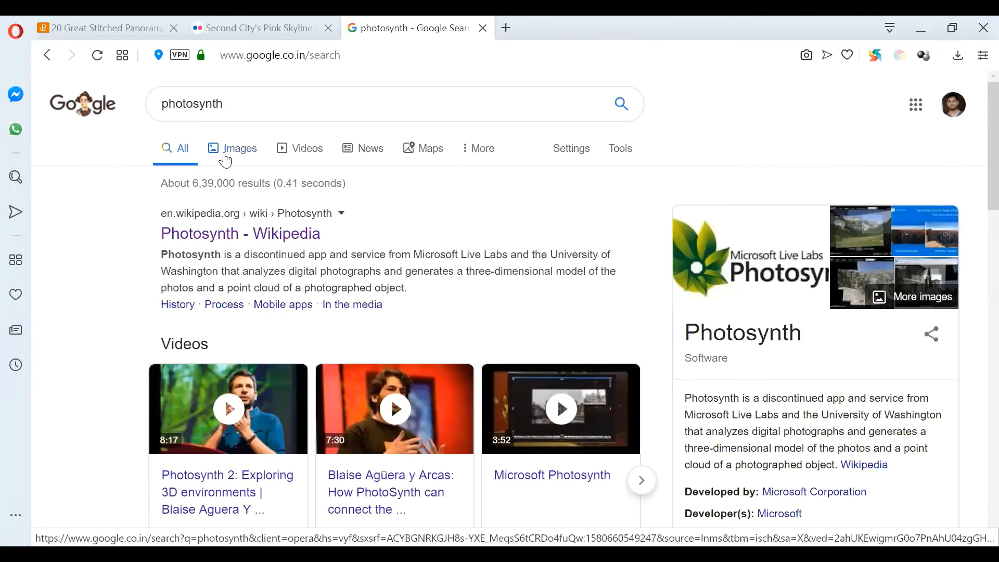
- Switch the photosynth search to the Images results
{"action": "left_click", "coordinate": [241, 148]}
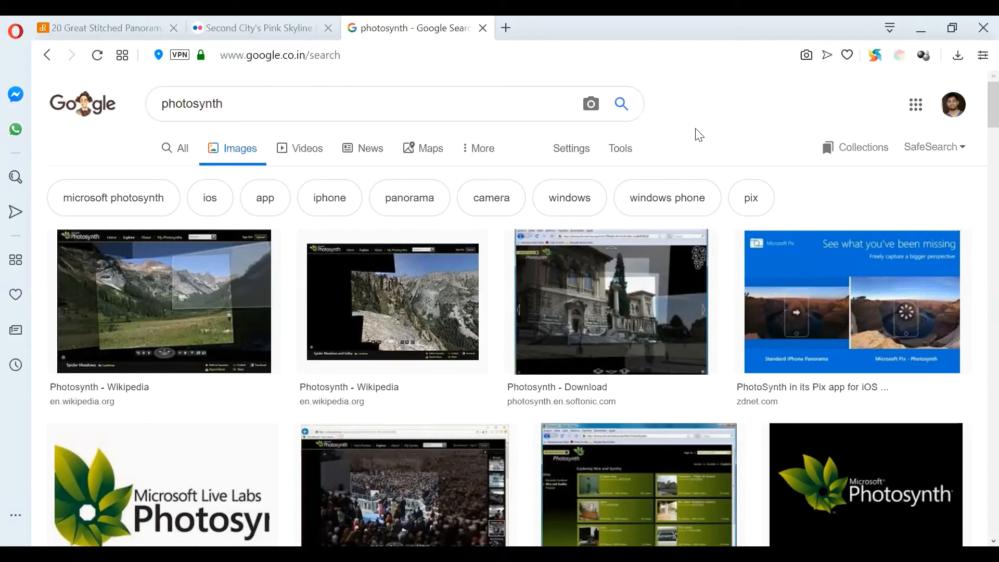
{"action": "mouse_move", "coordinate": [979, 106]}
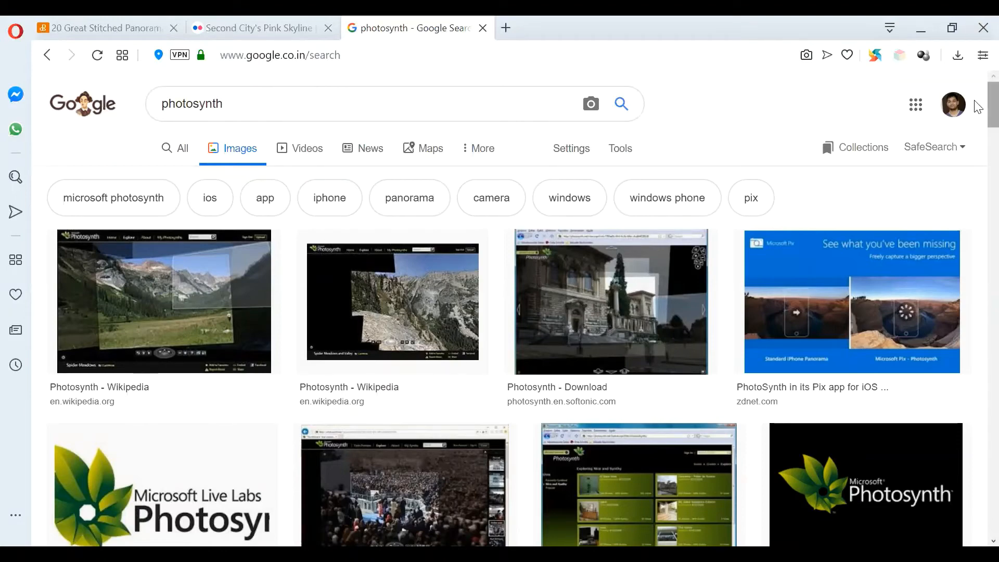
- Scroll the image results to preview Social Barrel's St. Mark's Square Photosynth panorama
{"action": "scroll", "scroll_direction": "down", "scroll_amount": 3}
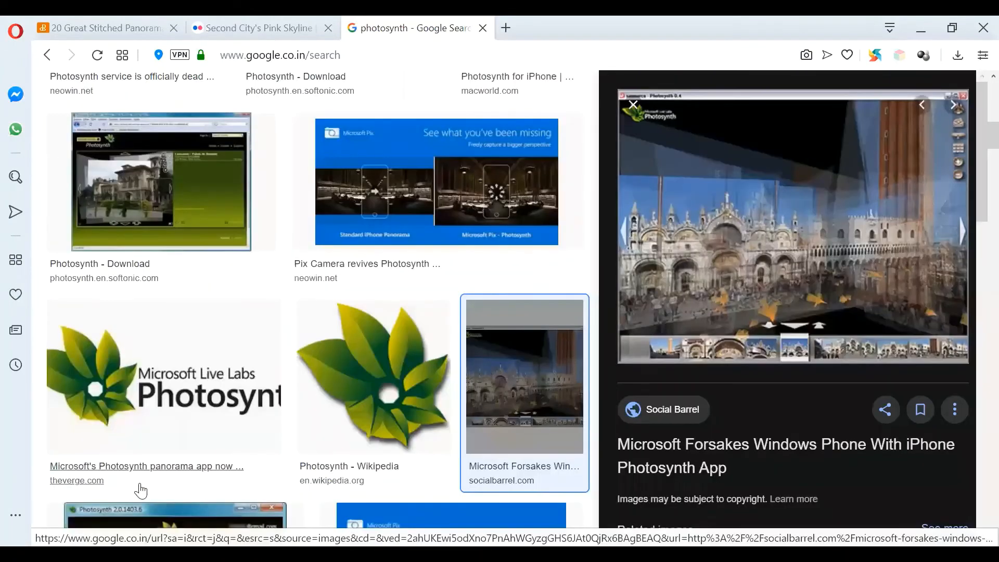
{"action": "mouse_move", "coordinate": [769, 321]}
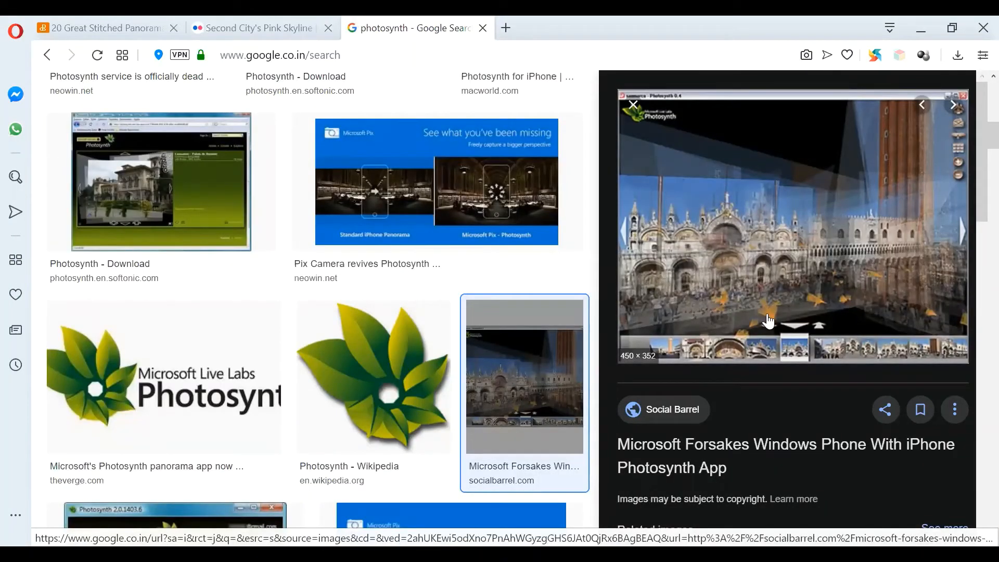
{"action": "mouse_move", "coordinate": [841, 400]}
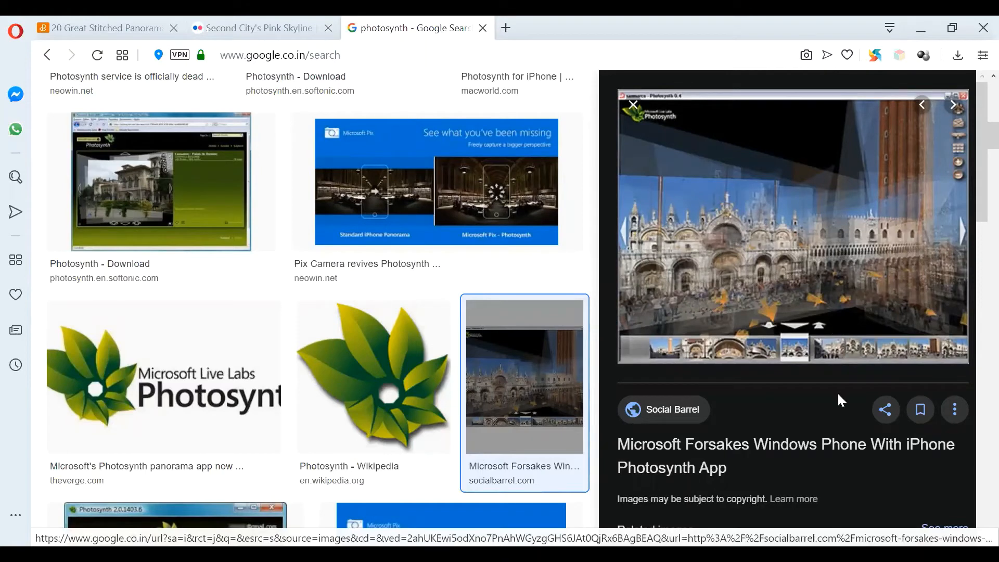
{"action": "mouse_move", "coordinate": [653, 266]}
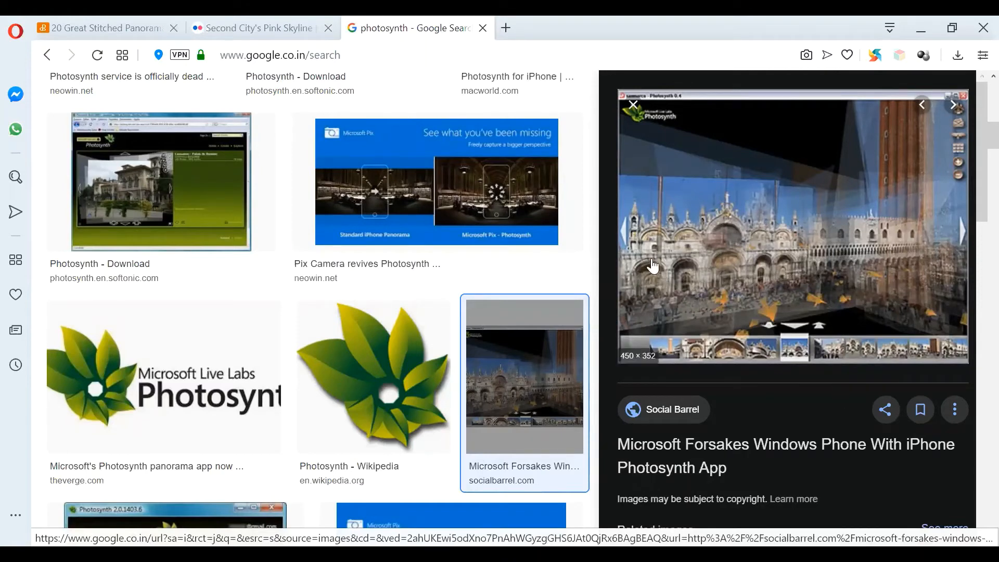
{"action": "mouse_move", "coordinate": [682, 264]}
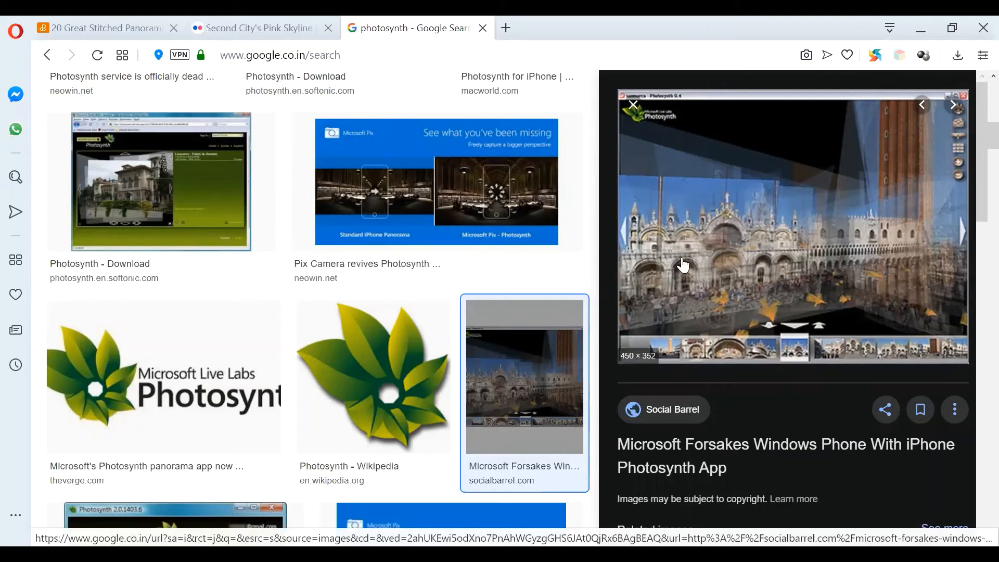
{"action": "mouse_move", "coordinate": [728, 288]}
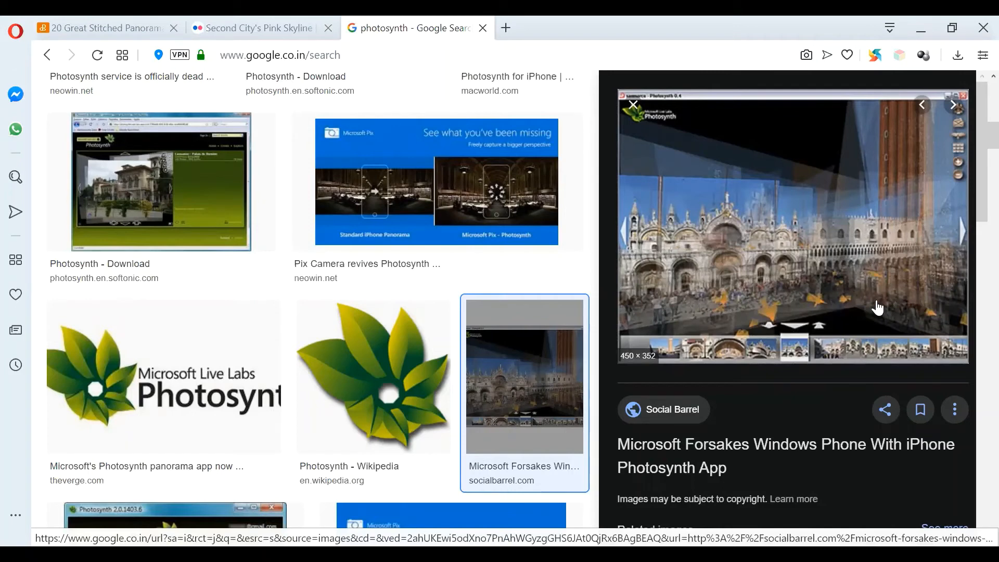
{"action": "mouse_move", "coordinate": [658, 314]}
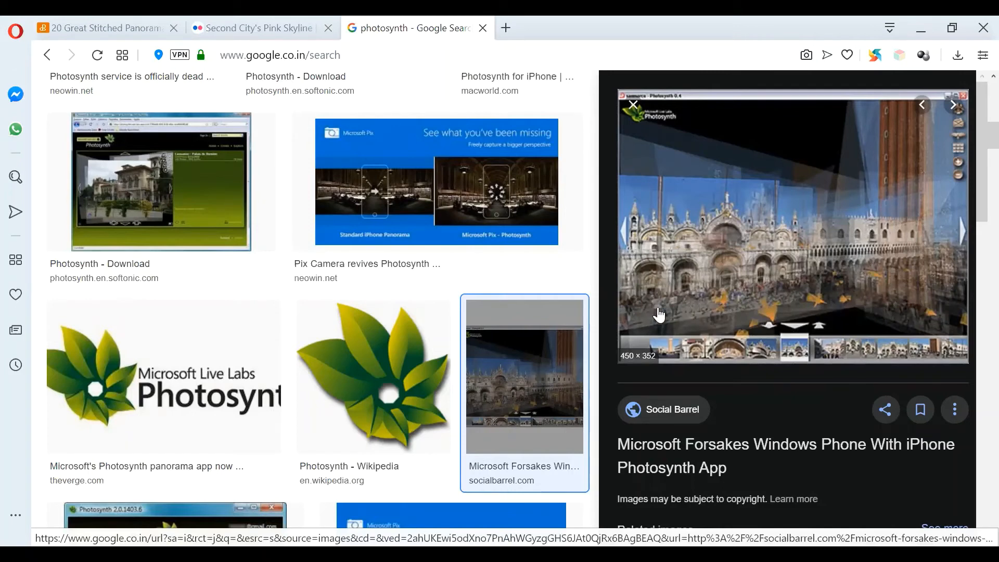
{"action": "mouse_move", "coordinate": [656, 307]}
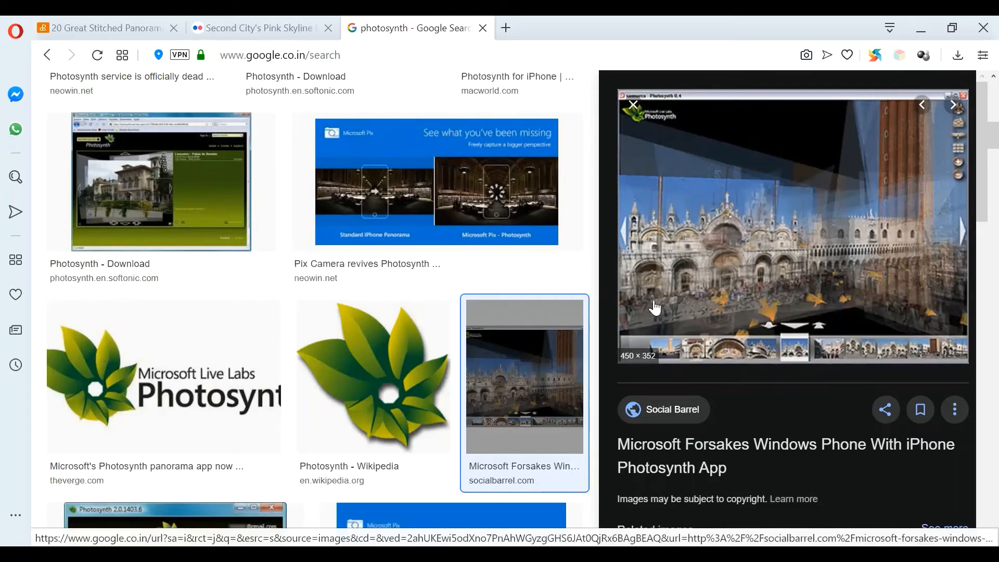
{"action": "mouse_move", "coordinate": [653, 293]}
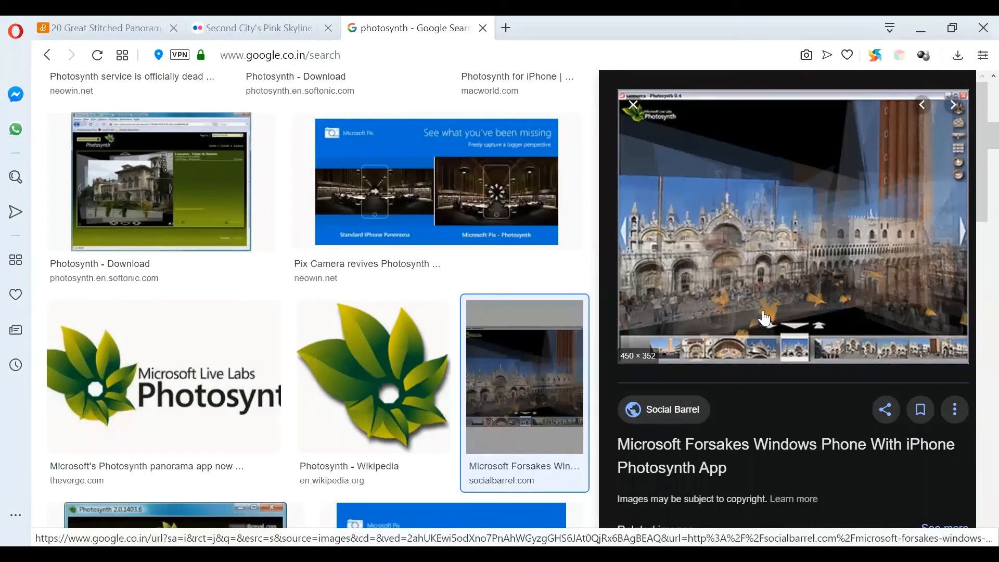
{"action": "mouse_move", "coordinate": [675, 230]}
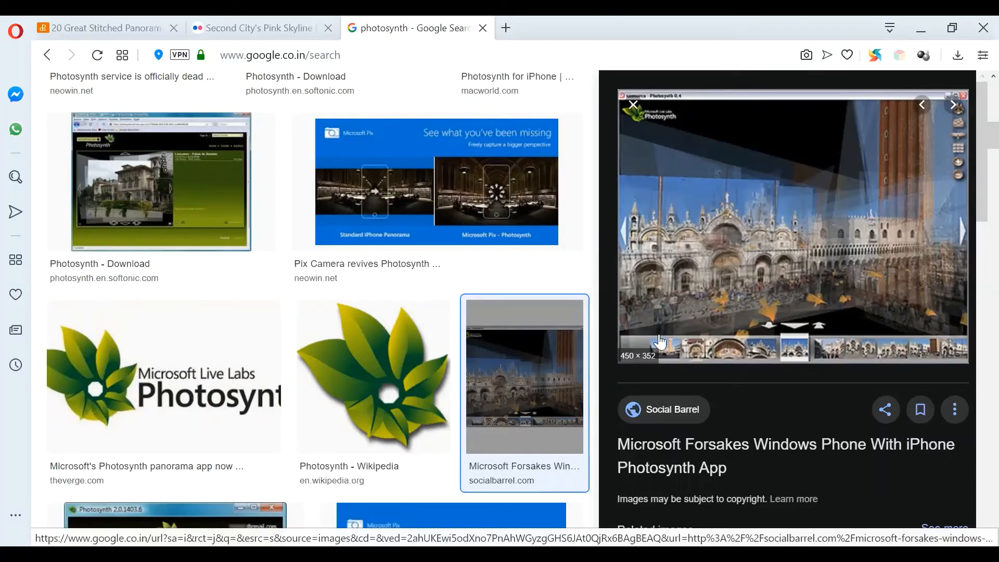
{"action": "mouse_move", "coordinate": [747, 286]}
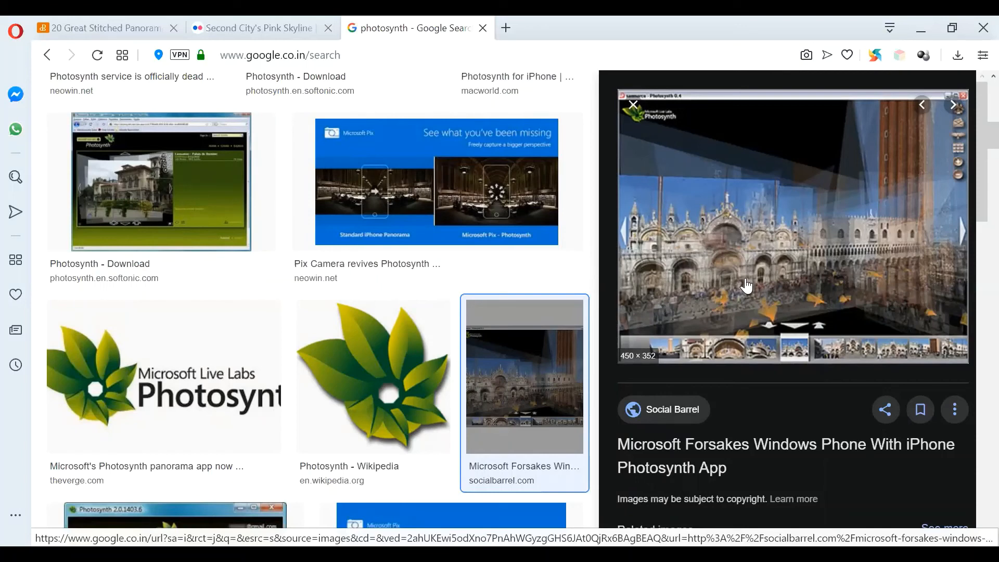
{"action": "mouse_move", "coordinate": [888, 257]}
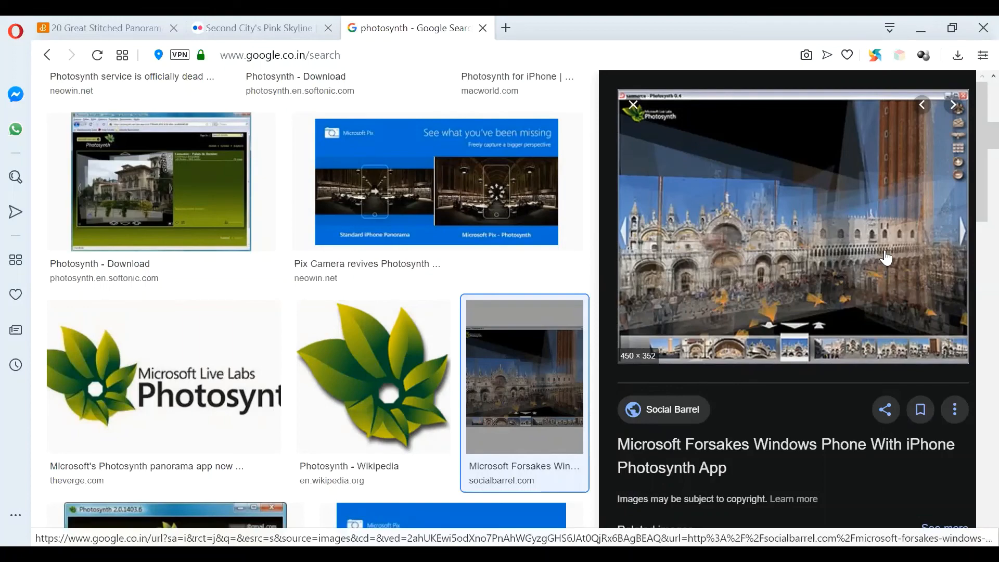
{"action": "scroll", "scroll_direction": "down", "scroll_amount": 3}
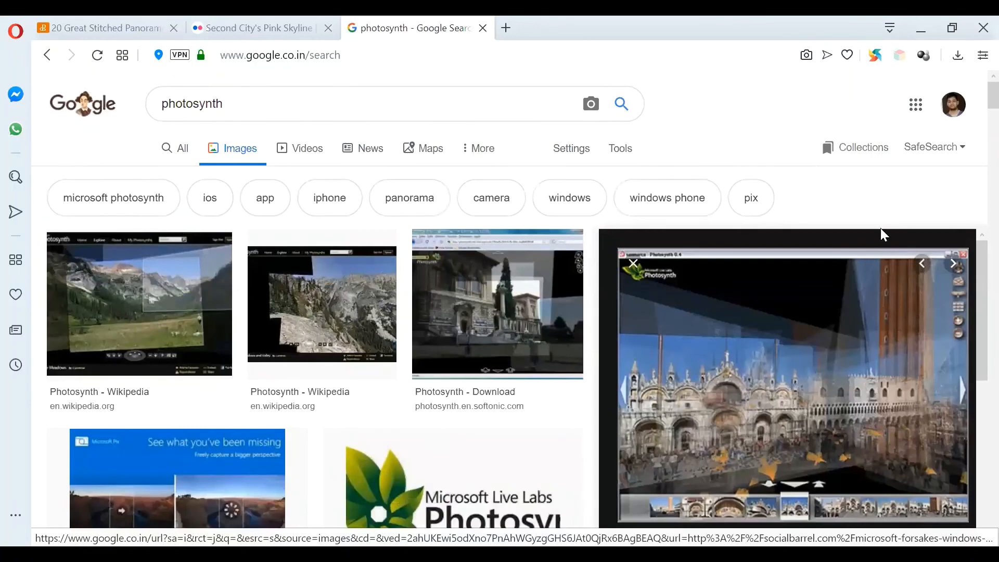
{"action": "mouse_move", "coordinate": [757, 420]}
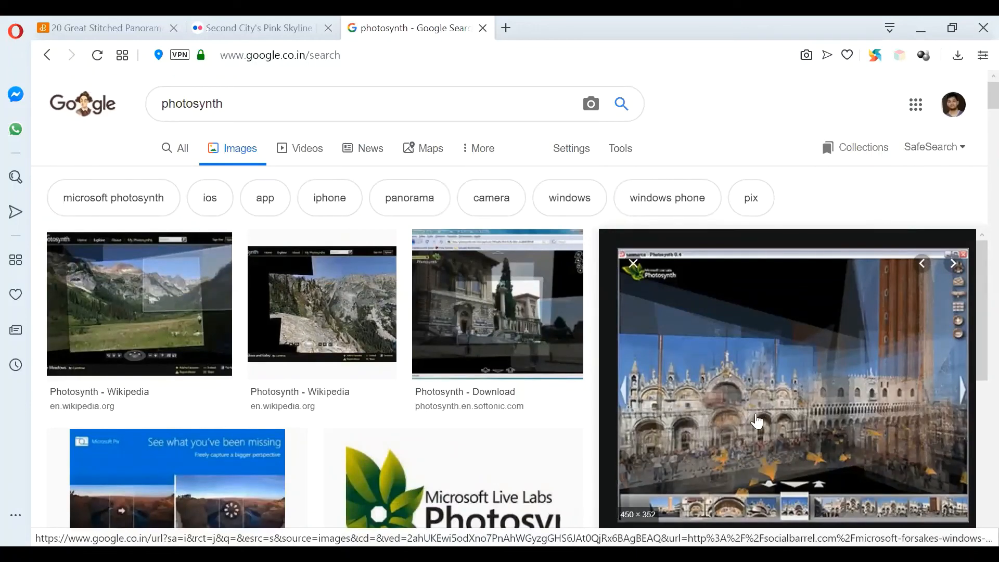